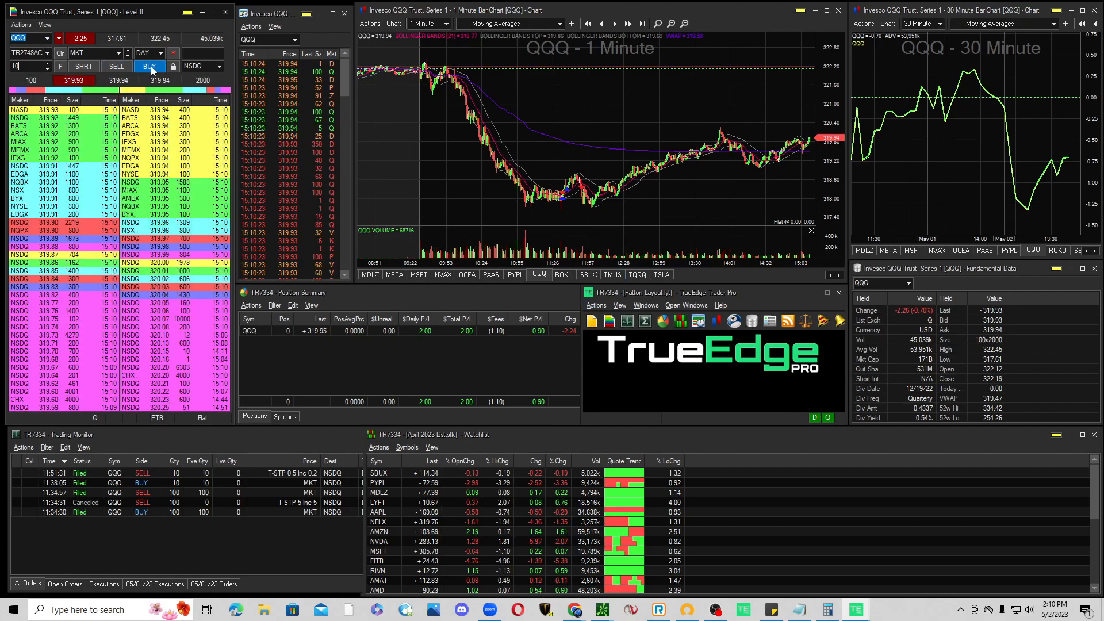
# - Buy 100 QQQ shares at market from Level II, placing a protective trailing stop
pyautogui.click(148, 65)
pyautogui.write('0')
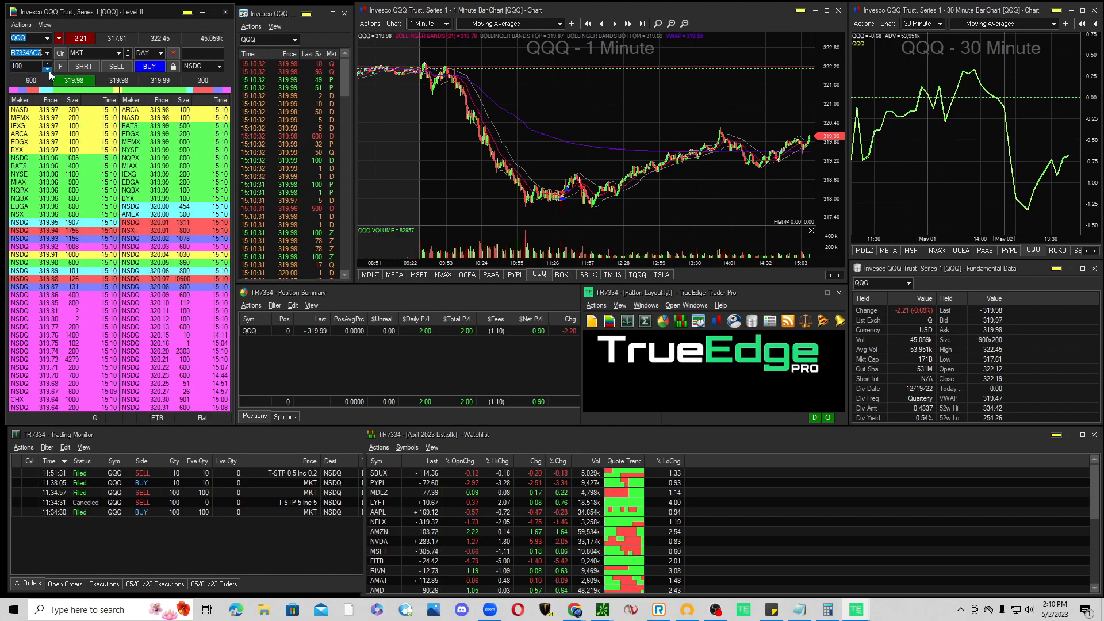
pyautogui.click(149, 66)
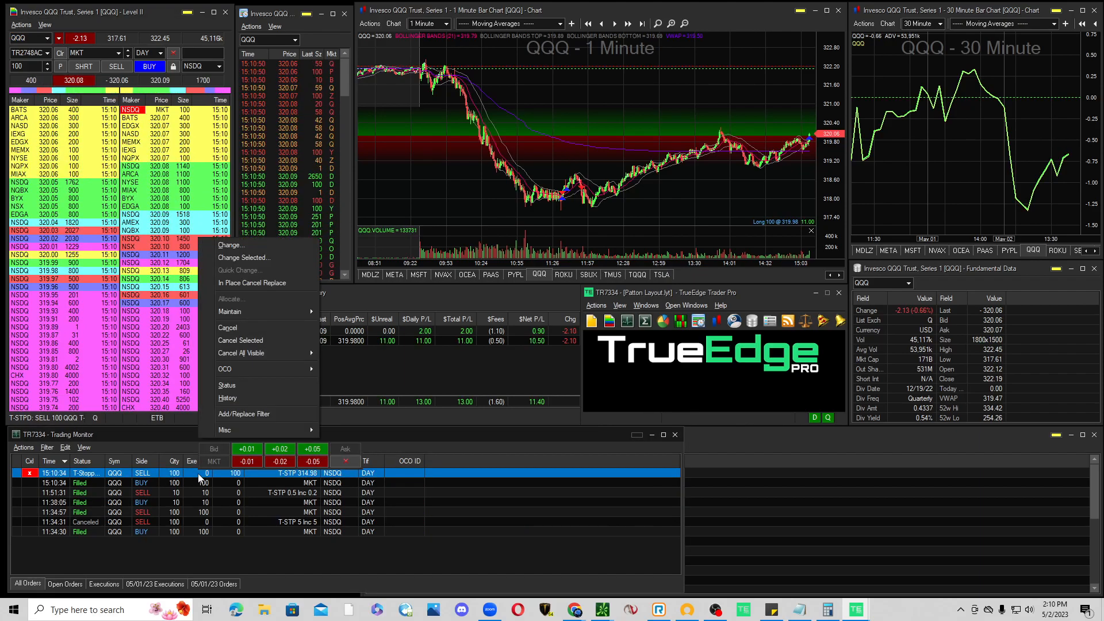
# - Open the Change form for the QQQ trailing-stop sell, showing a 0.25 trail amount
pyautogui.click(232, 244)
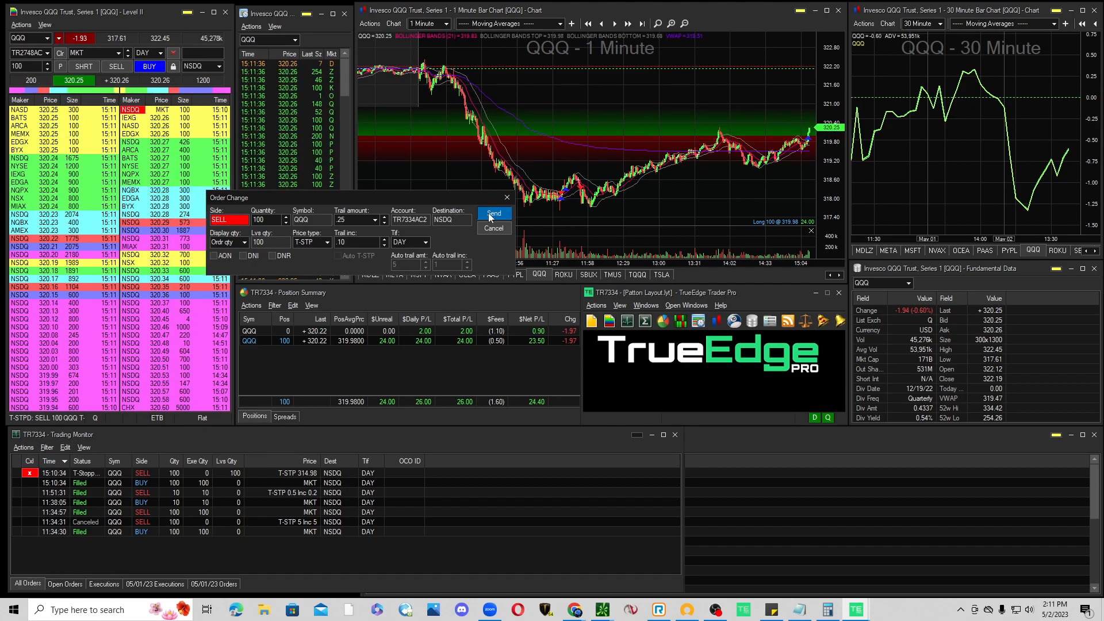
# - Send the tightened QQQ trailing stop, replaced at 320, and open the settings
pyautogui.click(494, 214)
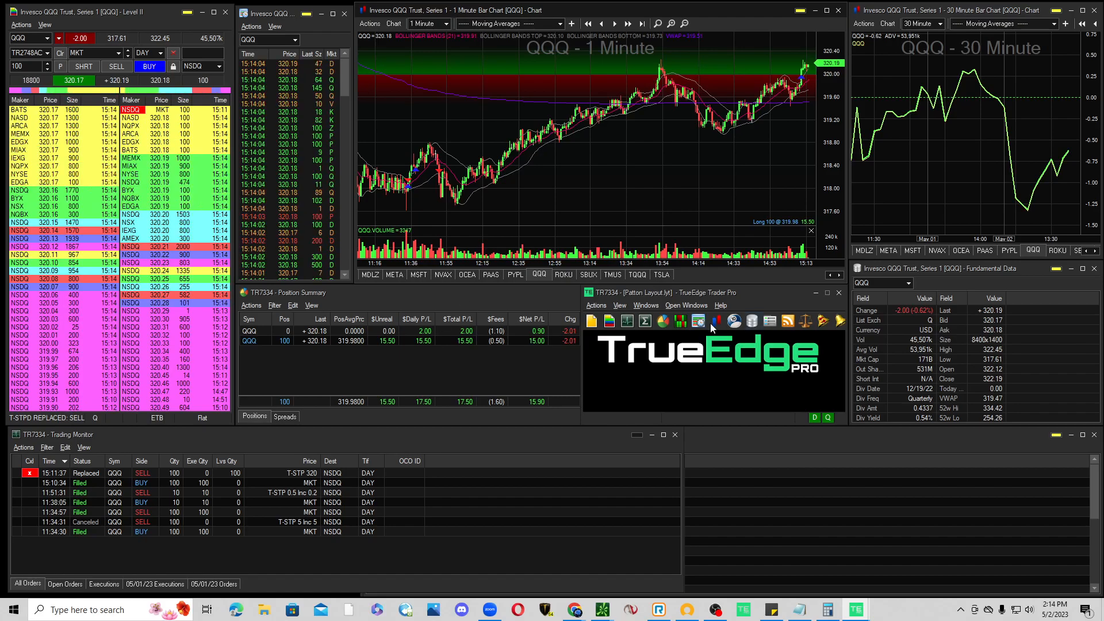
pyautogui.click(596, 305)
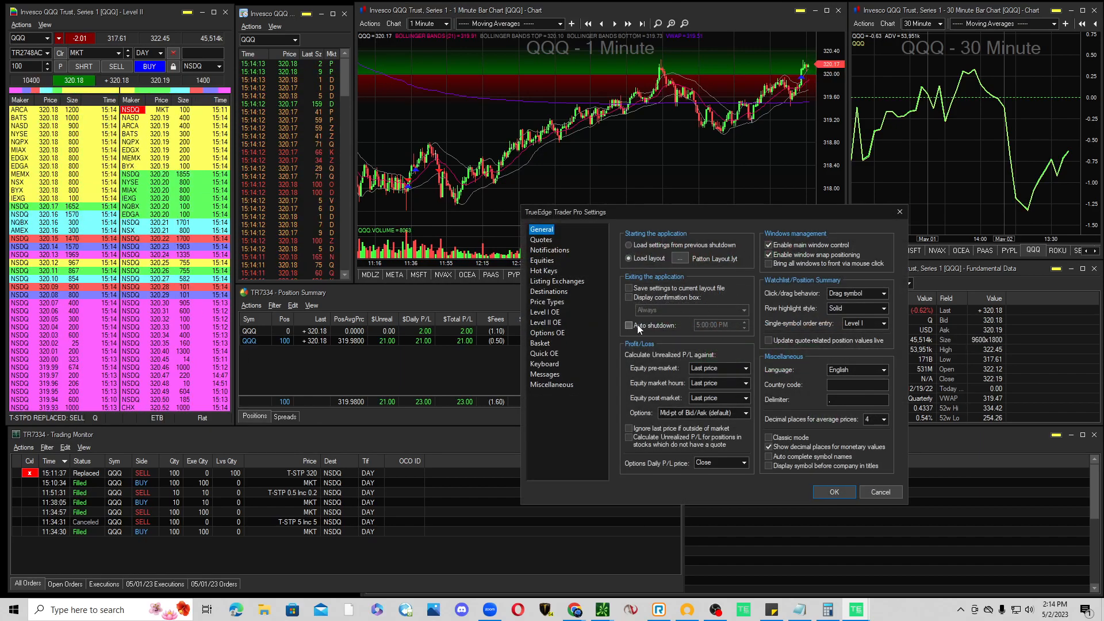
# - Bring up TrueEdge Trader Pro Settings on its general options
pyautogui.click(542, 260)
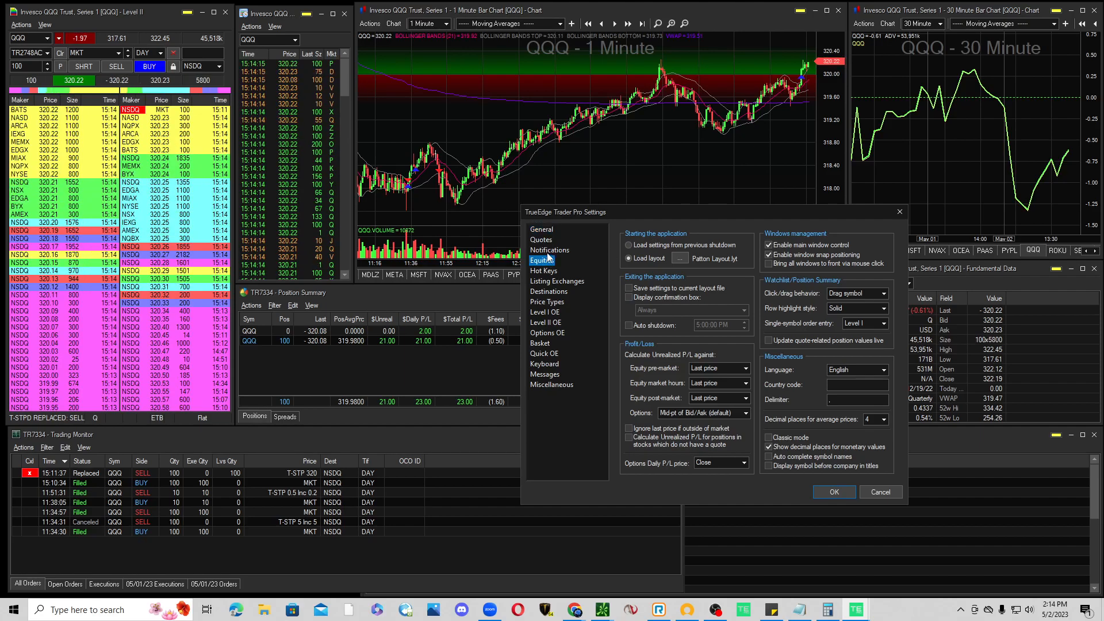
# - Show Equities settings and enter a 5.00 automatic trailing amount with increment 1
pyautogui.click(543, 260)
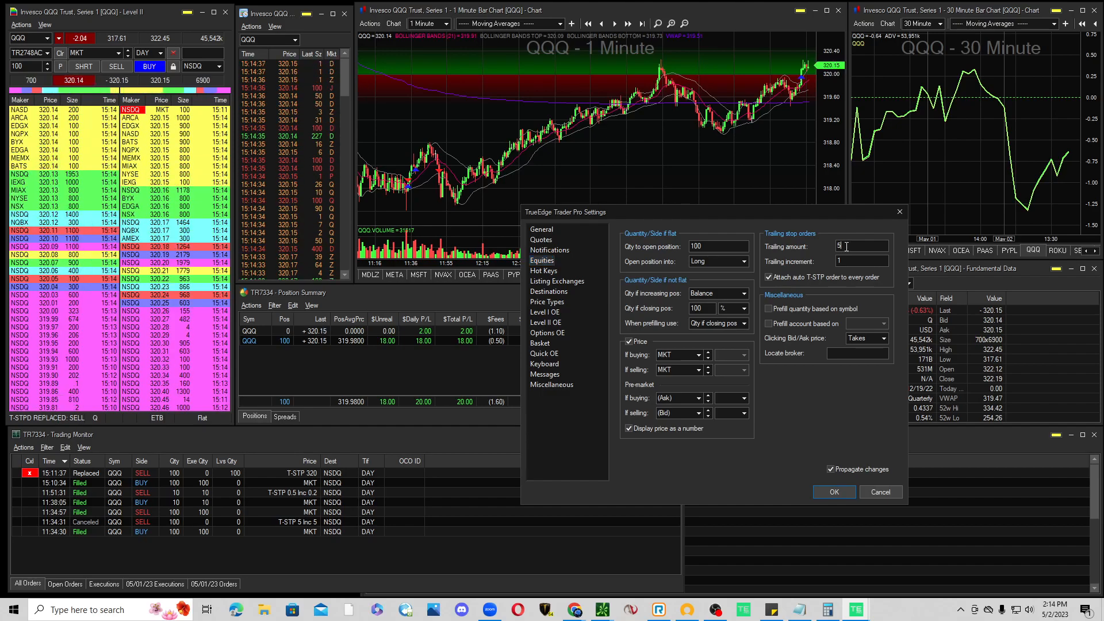
pyautogui.write('.00')
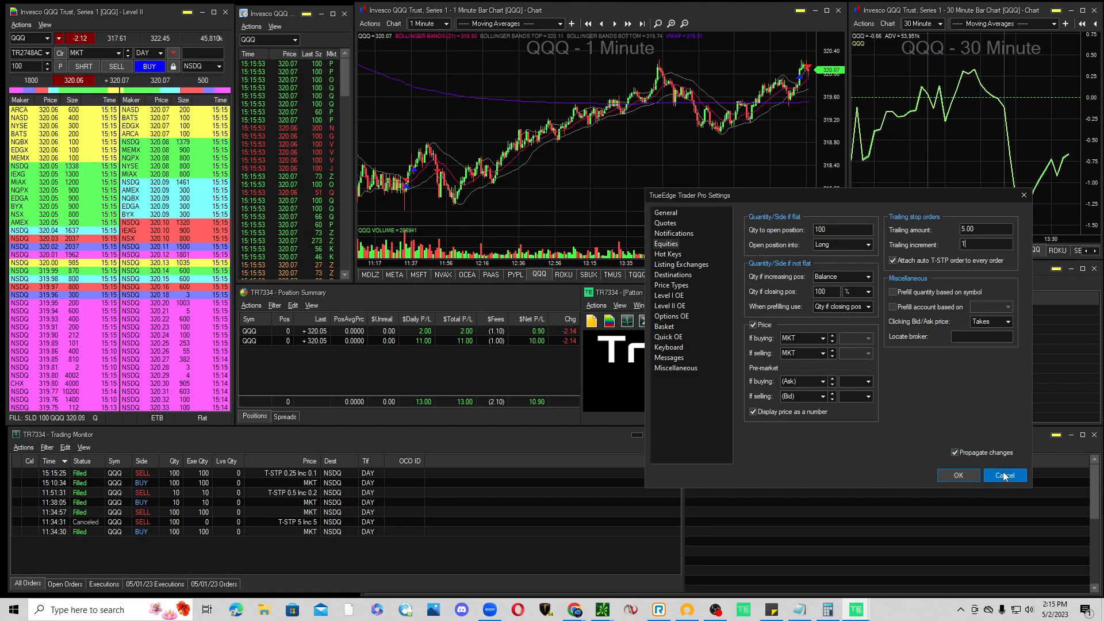
# - Cancel the Settings dialog, discarding the equities trailing-stop changes
pyautogui.click(1004, 474)
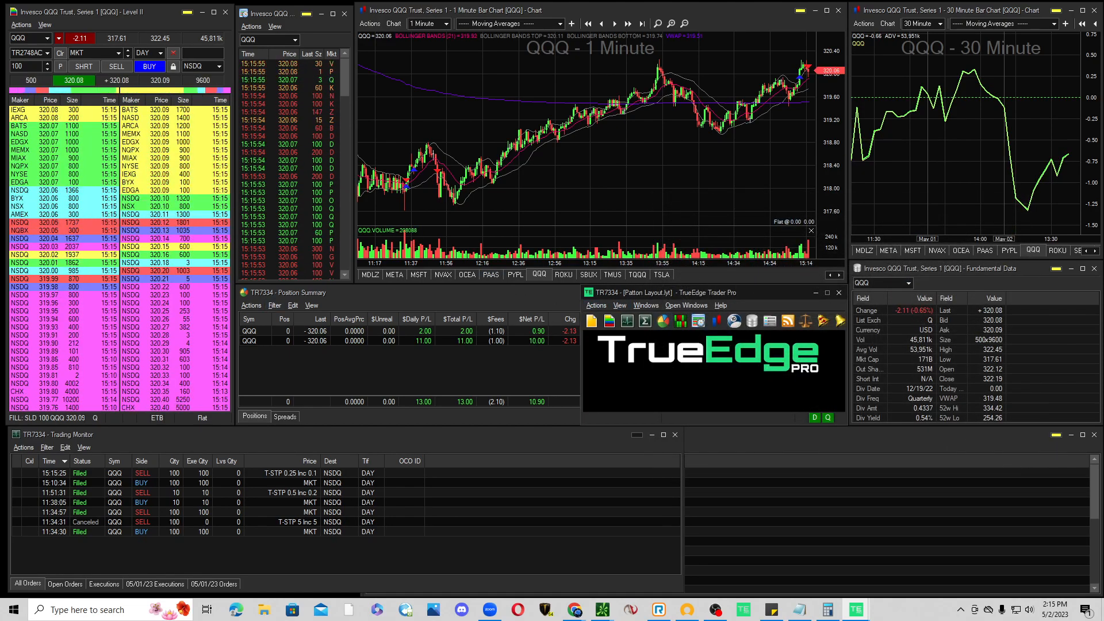